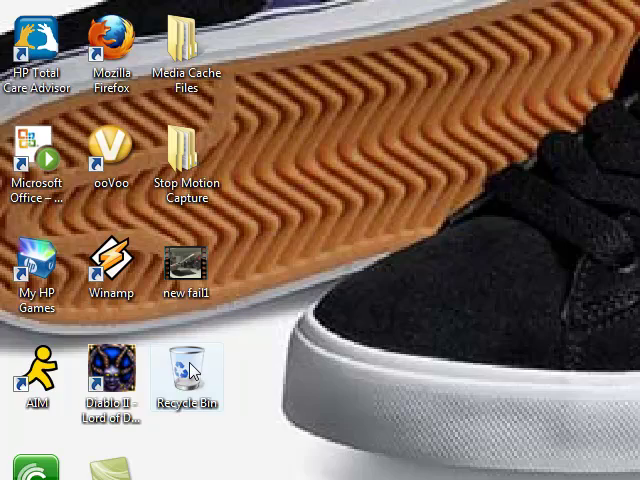
Step: Remove the Recycle Bin icon from the desktop, confirming the removal prompt
{"action": "right_click", "coordinate": [186, 376]}
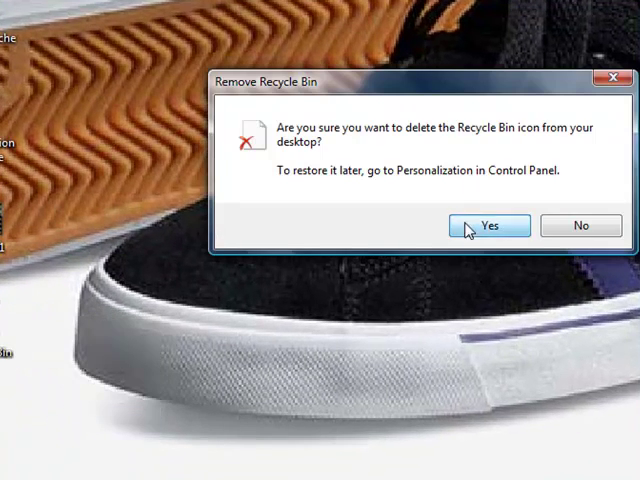
{"action": "left_click", "coordinate": [488, 224]}
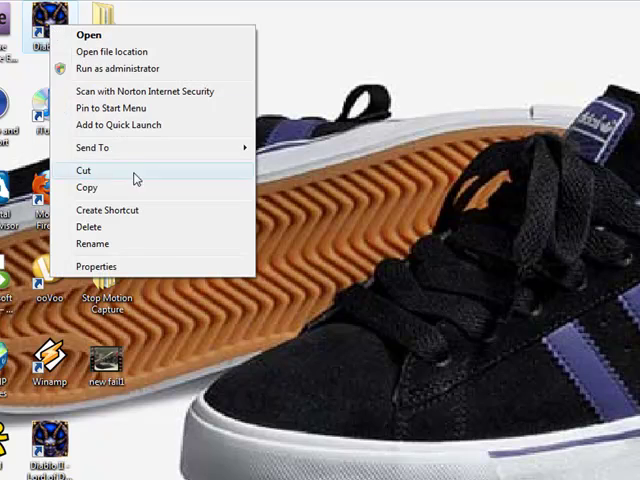
Step: Delete the Diablo II shortcut from the desktop, confirming the move to Recycle Bin
{"action": "left_click", "coordinate": [88, 228]}
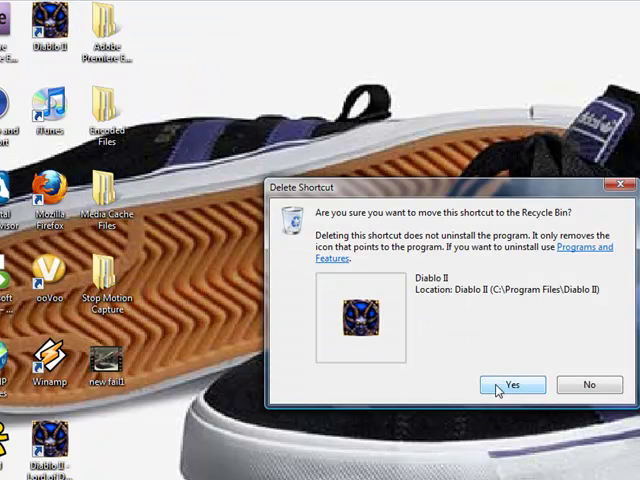
{"action": "left_click", "coordinate": [512, 384]}
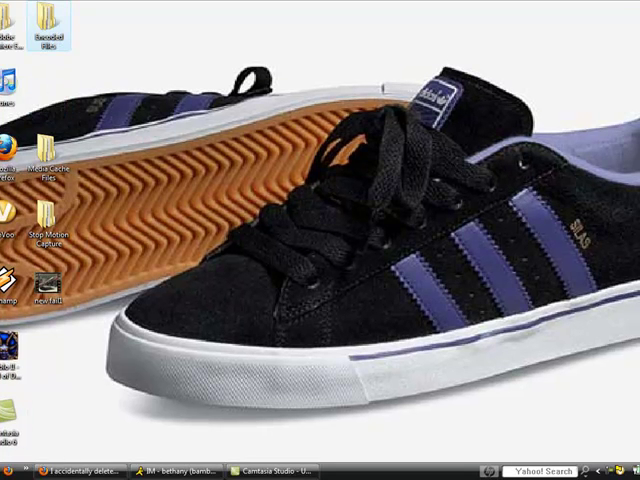
Step: Go to Control Panel > Appearance and Personalization > Personalization
{"action": "left_click", "coordinate": [12, 472]}
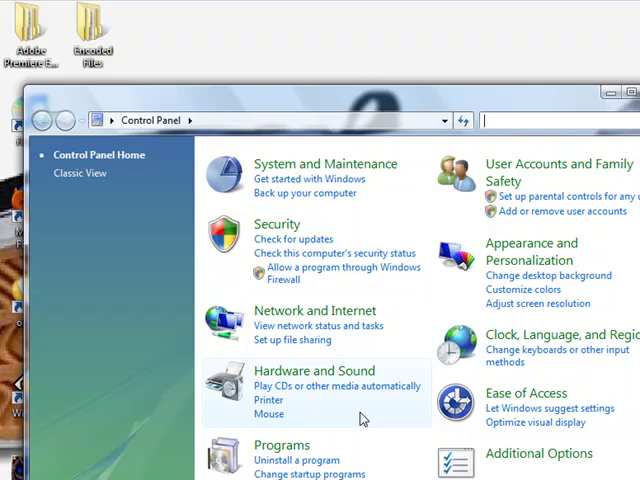
{"action": "mouse_move", "coordinate": [200, 136]}
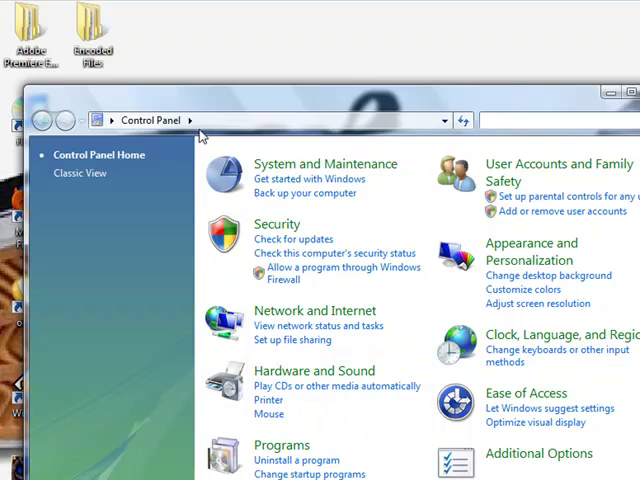
{"action": "left_click", "coordinate": [218, 52]}
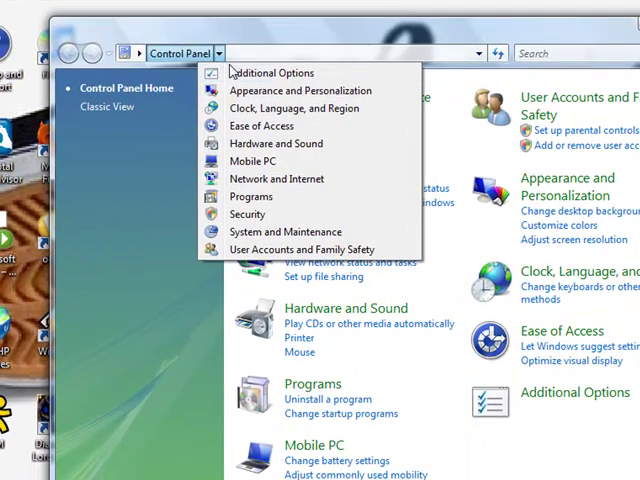
{"action": "left_click", "coordinate": [300, 90]}
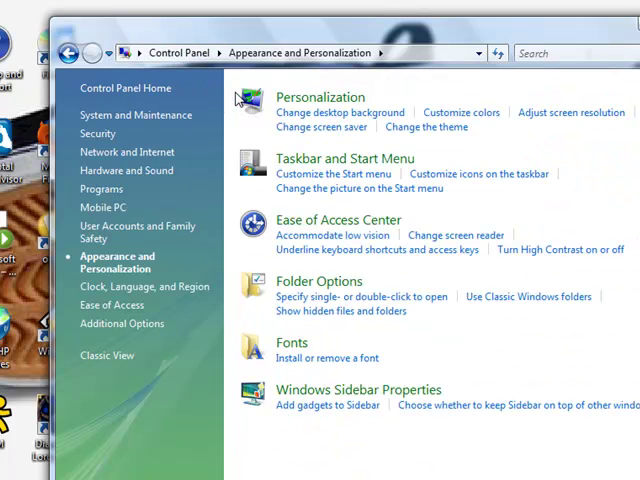
{"action": "left_click", "coordinate": [320, 96]}
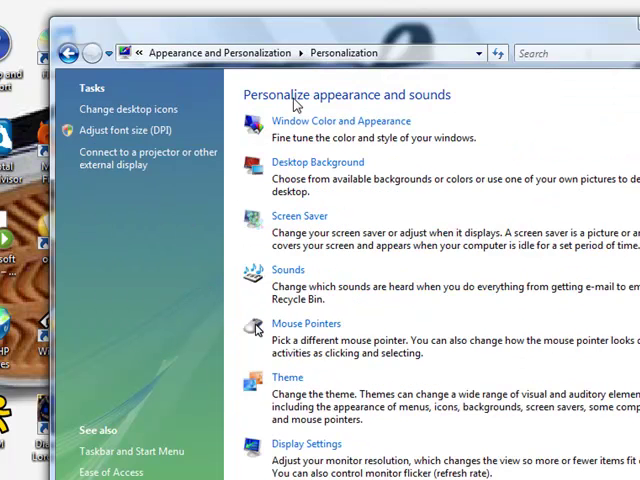
{"action": "mouse_move", "coordinate": [338, 176]}
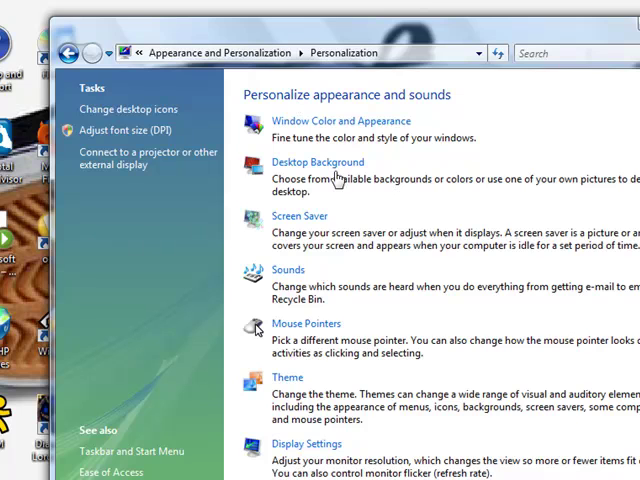
{"action": "mouse_move", "coordinate": [128, 108]}
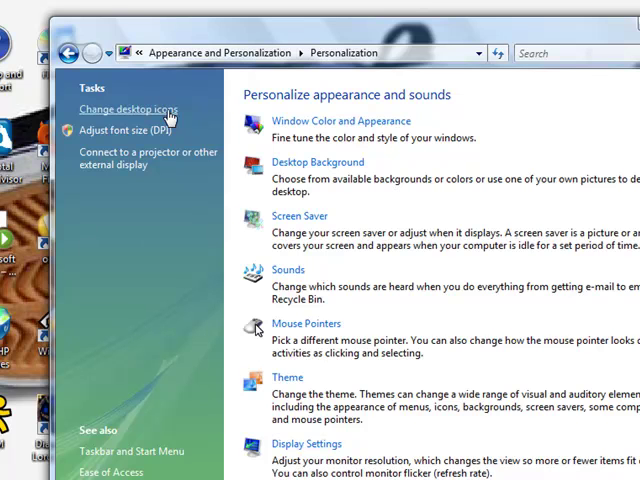
Step: In Desktop Icon Settings, tick Recycle Bin and apply so it returns to the desktop
{"action": "left_click", "coordinate": [128, 108]}
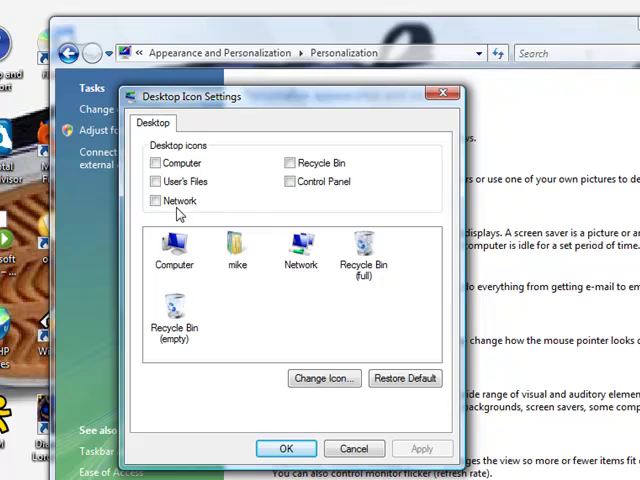
{"action": "left_click", "coordinate": [290, 180]}
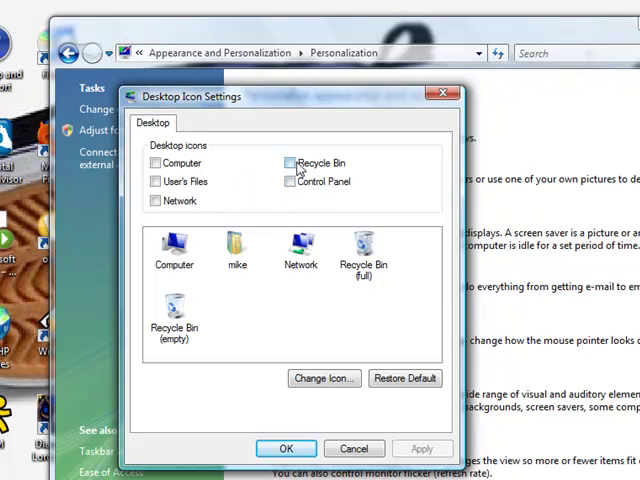
{"action": "left_click", "coordinate": [288, 162]}
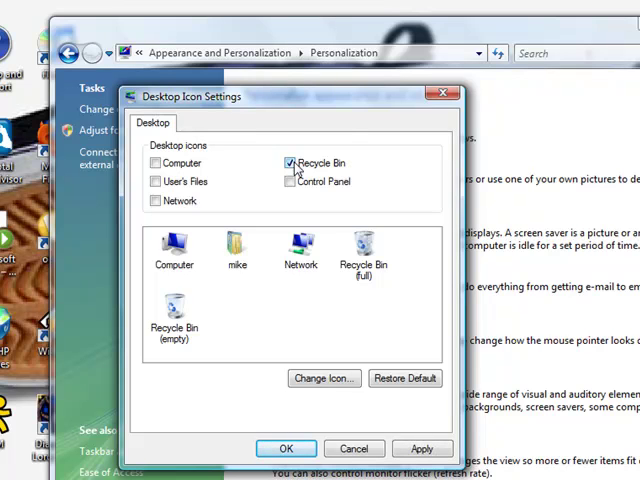
{"action": "left_click", "coordinate": [288, 162]}
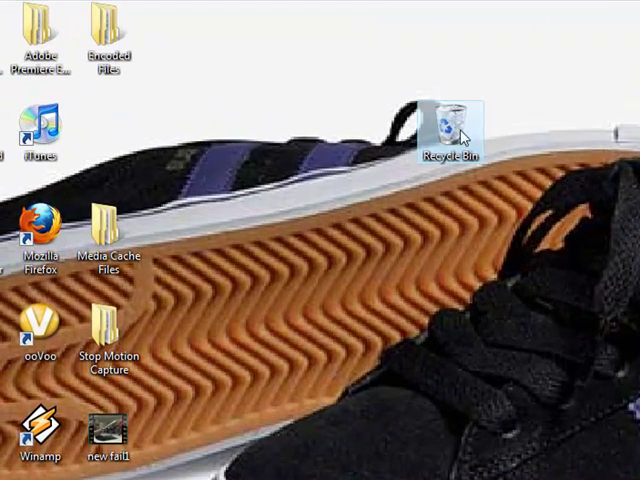
Step: Check the restored Recycle Bin's options, then move it into the left column of desktop icons
{"action": "right_click", "coordinate": [456, 128]}
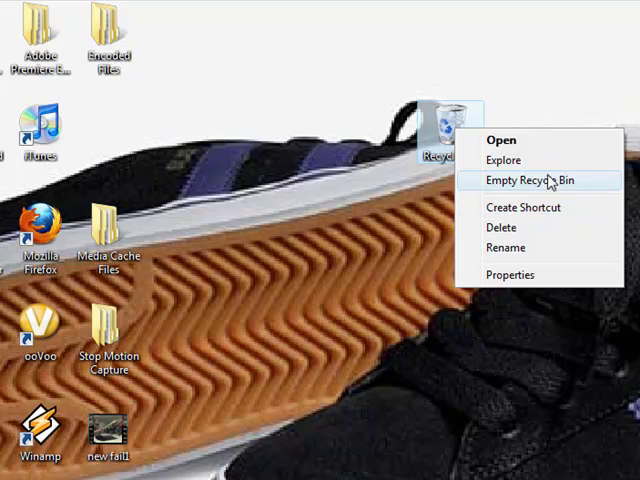
{"action": "mouse_move", "coordinate": [520, 254]}
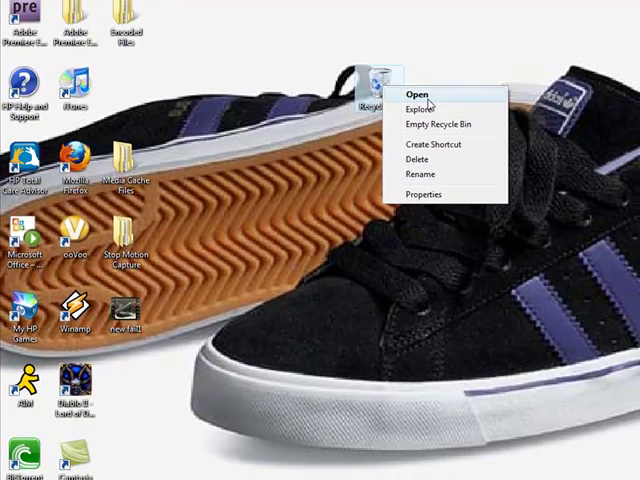
{"action": "left_click", "coordinate": [412, 94]}
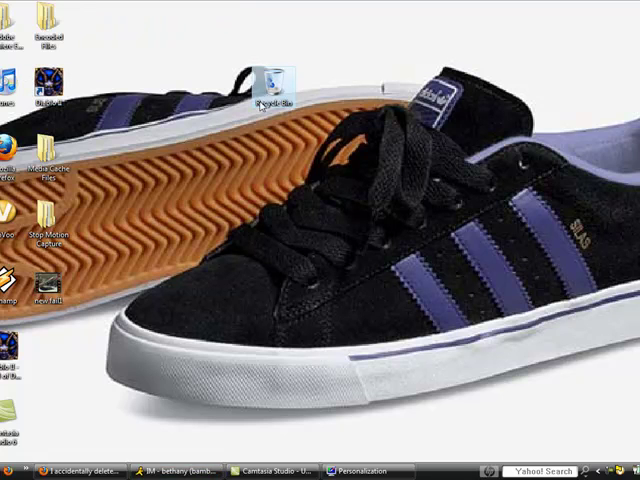
{"action": "left_click_drag", "start_coordinate": [272, 84], "coordinate": [54, 356]}
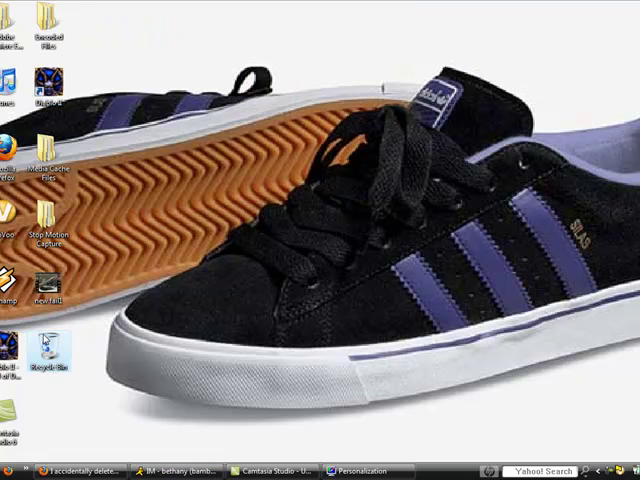